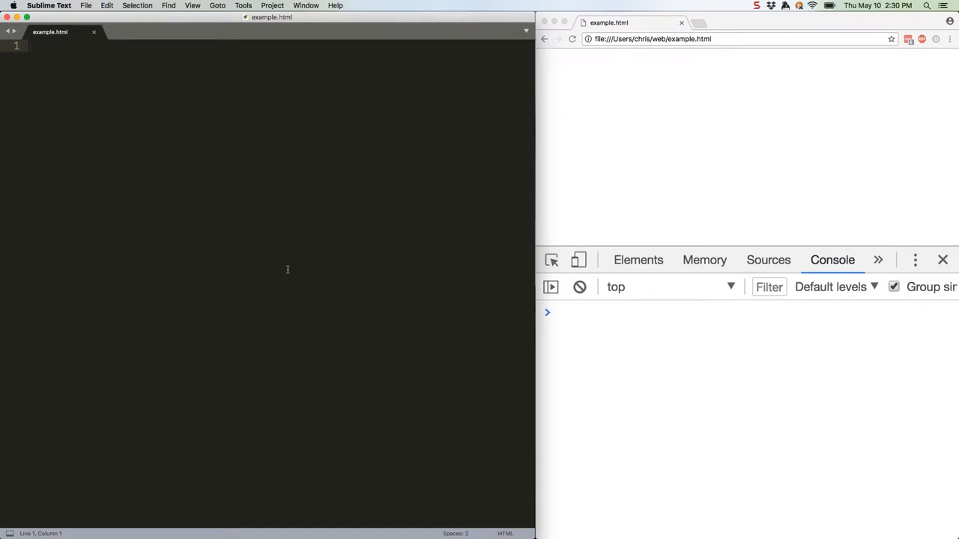
Write the reminder paragraph, two buttons, and a script logging 'Clicked!' from Click Me.
{"action": "left_click", "coordinate": [30, 46]}
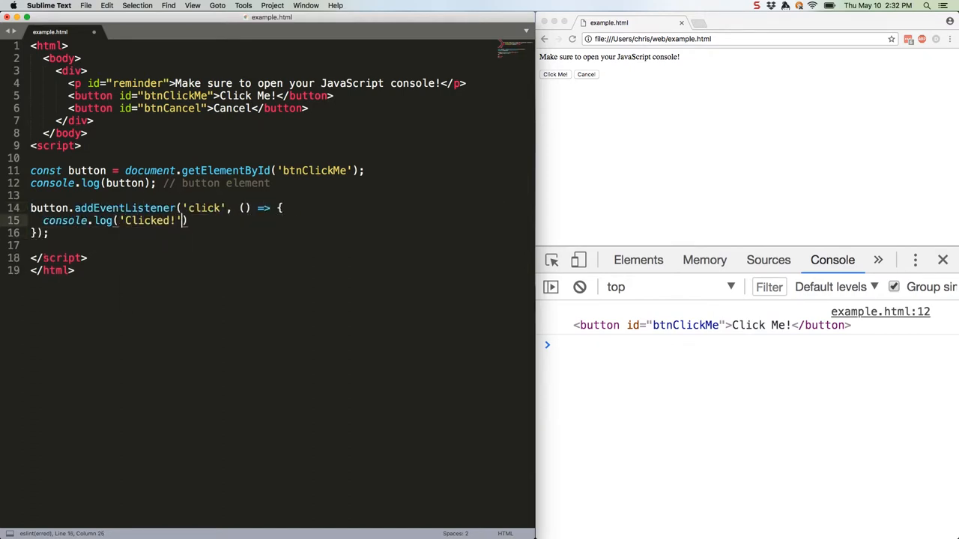
{"action": "type", "text": ";"}
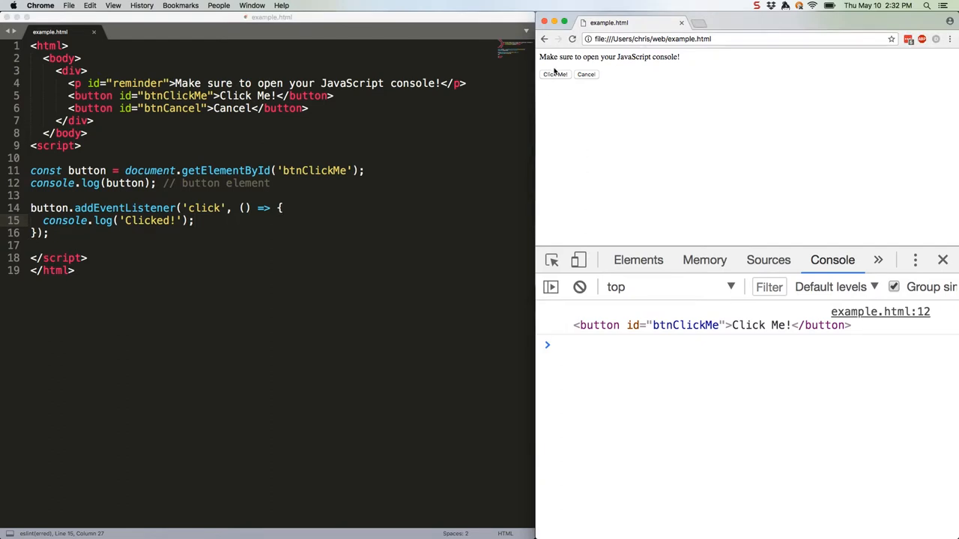
Test Click Me! in Chrome to log 'Clicked!', then start the getById function.
{"action": "left_click", "coordinate": [555, 75]}
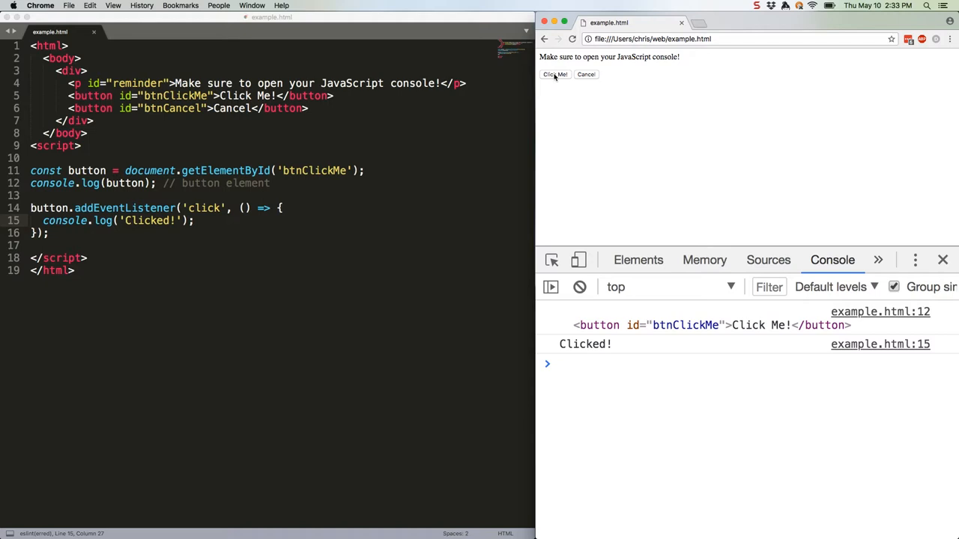
{"action": "type", "text": "const getById = ("}
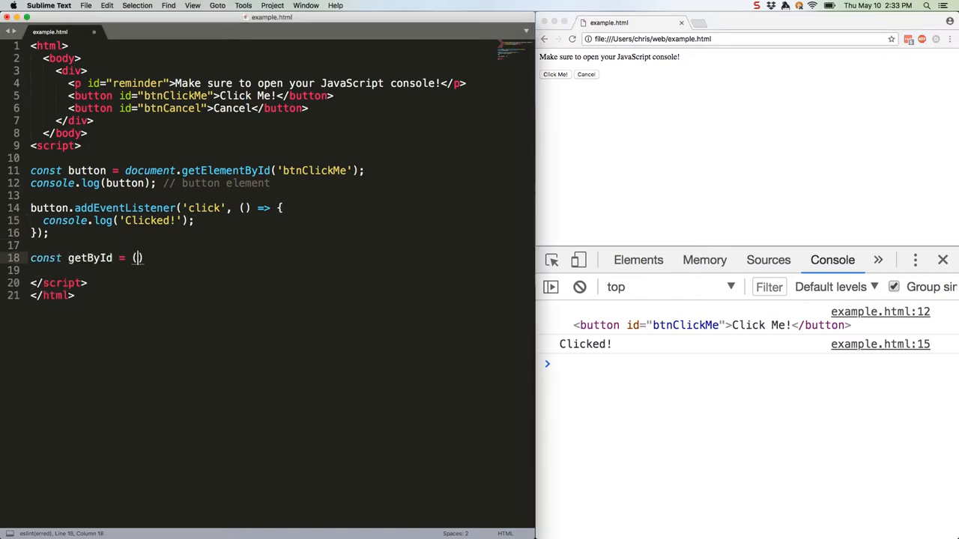
Finish getById with document.getElementById and confirm the Cancel button logs 'Canceled!' in Chrome.
{"action": "type", "text": "el) => document.getElementById(el);"}
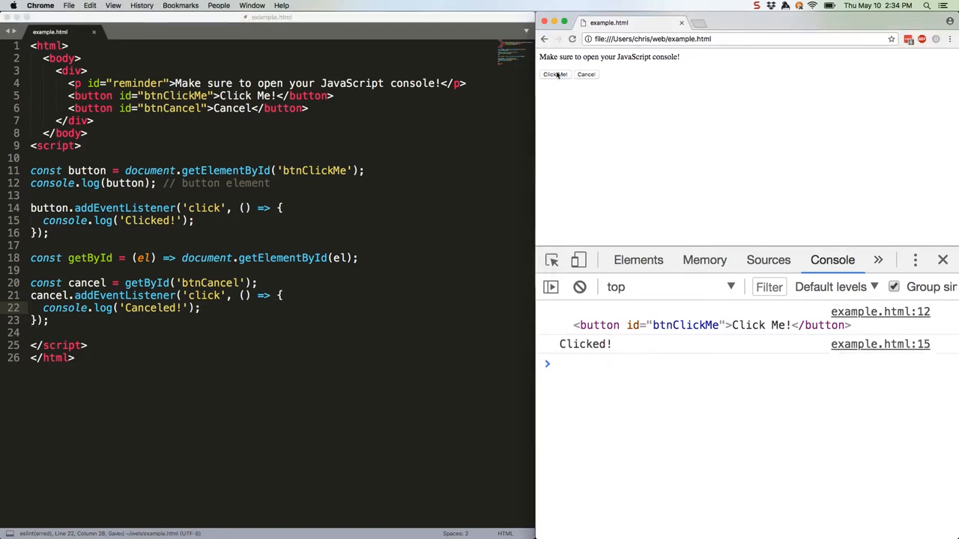
{"action": "left_click", "coordinate": [585, 74]}
{"action": "type", "text": "document.addEventListener('D"}
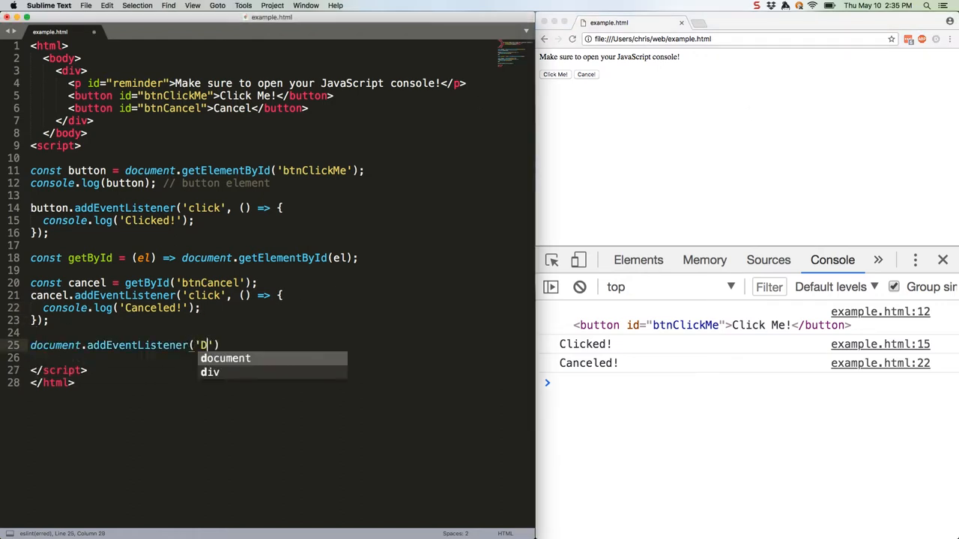
Color the reminder BADA55 on DOMContentLoaded, add 10px padding via onDOMContentLoaded, and reload Chrome.
{"action": "type", "text": "OMContentLoaded', function() {"}
{"action": "left_click", "coordinate": [283, 358]}
{"action": "type", "text": "getById('reminder').style.backgroundColor = '"}
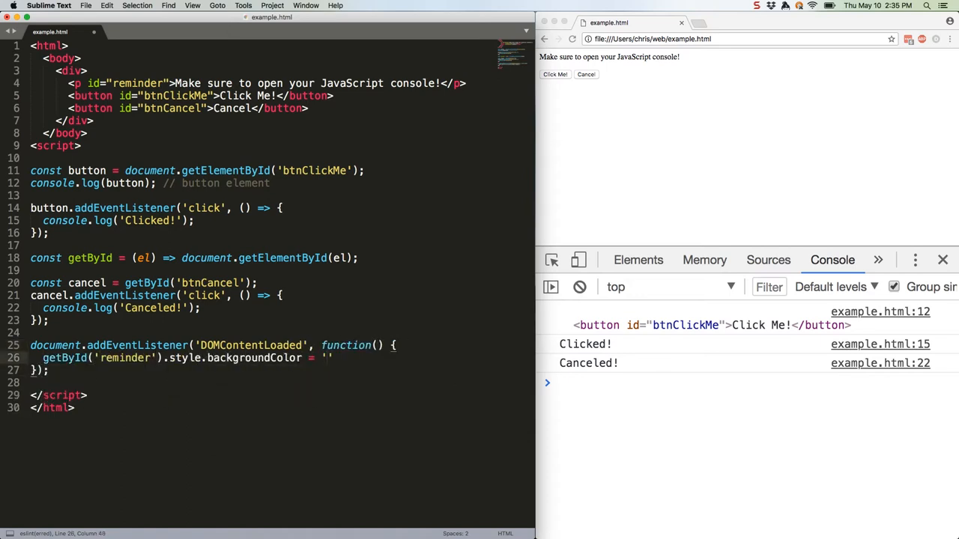
{"action": "type", "text": "BADA55"}
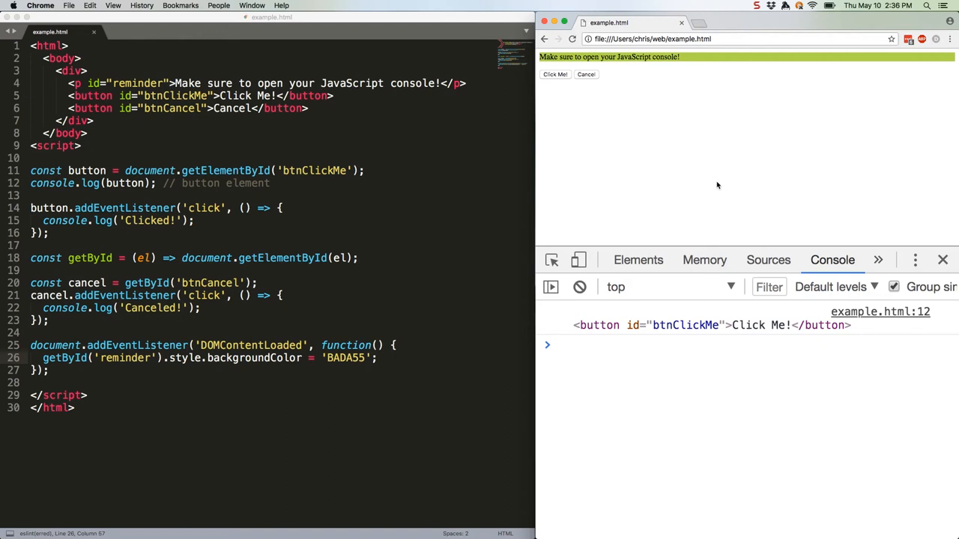
{"action": "type", "text": "onDOMContentLoaded = (() => {"}
{"action": "type", "text": "getById('reminder').style.padding = '10px';"}
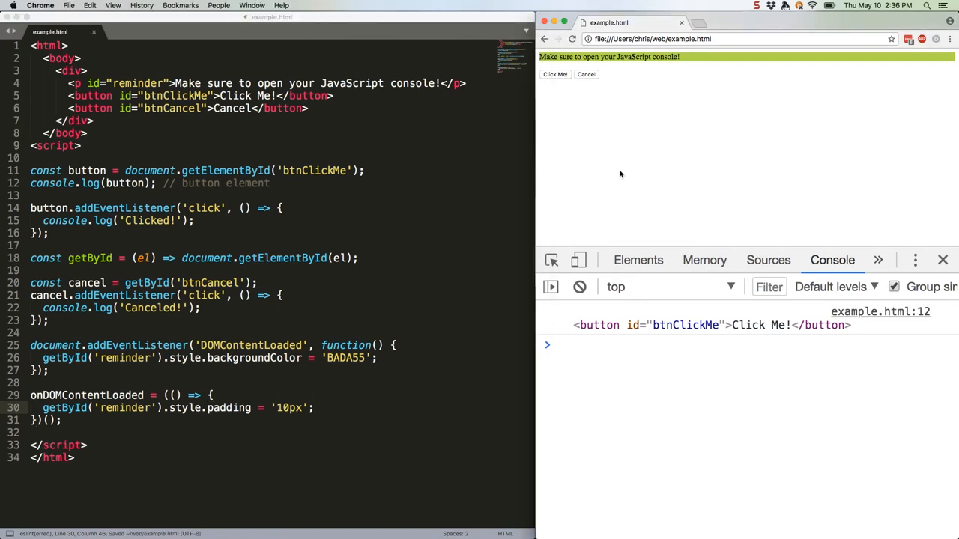
{"action": "left_click", "coordinate": [573, 39]}
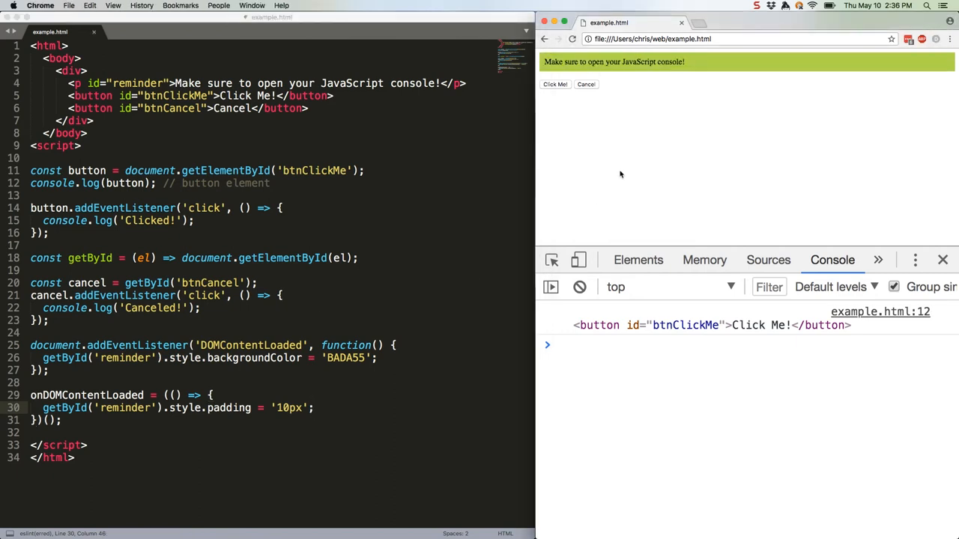